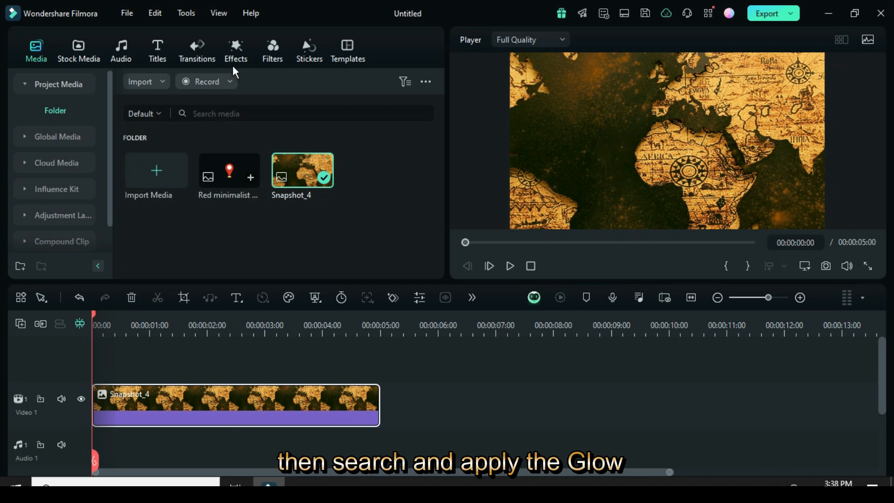
# Apply the Glow Light effect to the map clip and add a Default Title on the track above.
pyautogui.click(235, 51)
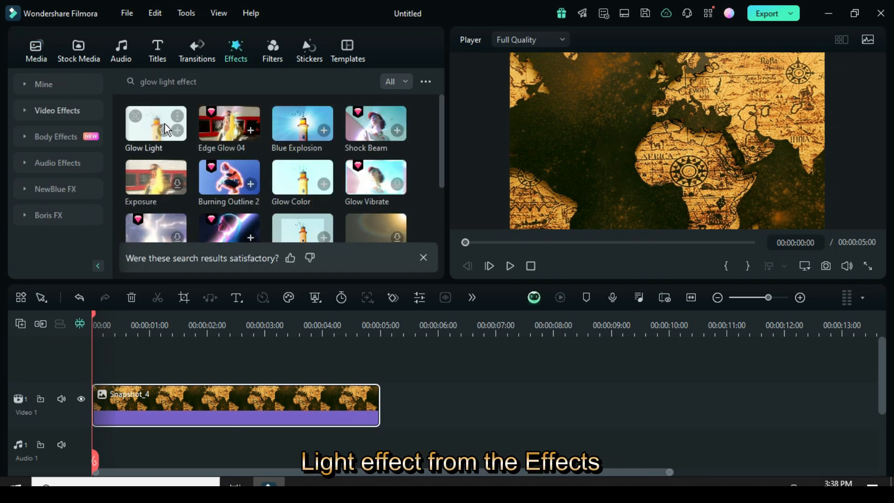
pyautogui.click(155, 121)
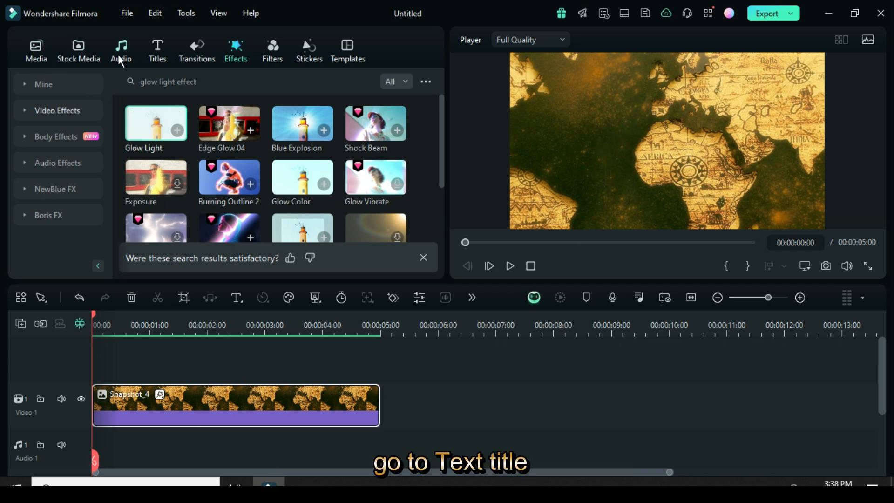
pyautogui.click(157, 50)
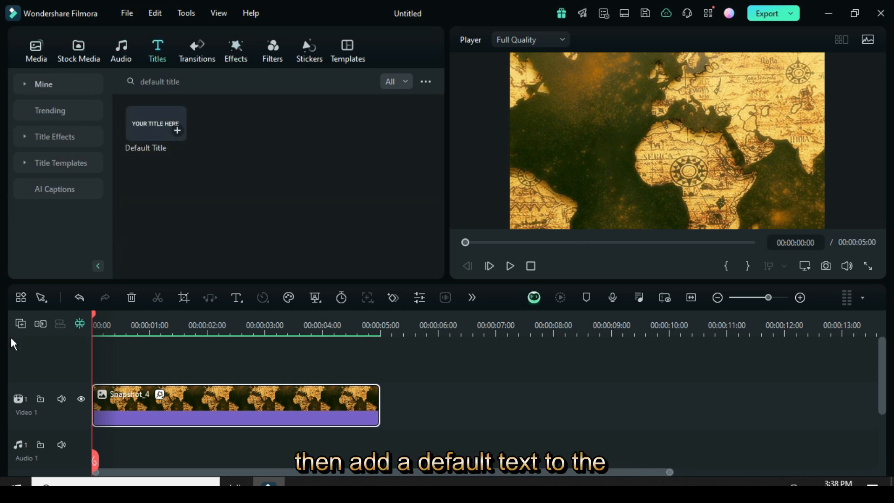
pyautogui.click(177, 131)
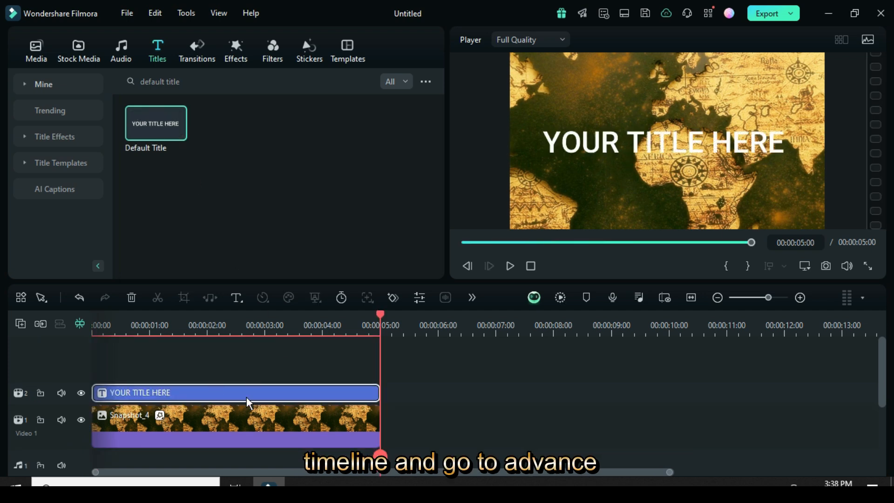
# In Advanced Text Edit make the title a dashed line with a blurred outline (blur 10, thickness 5) curved into an arc at strength 100.
pyautogui.doubleClick(234, 392)
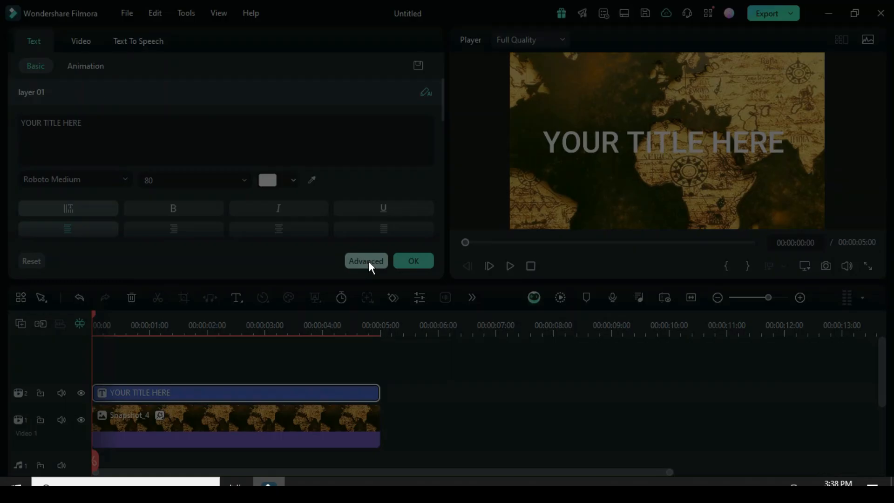
pyautogui.click(365, 261)
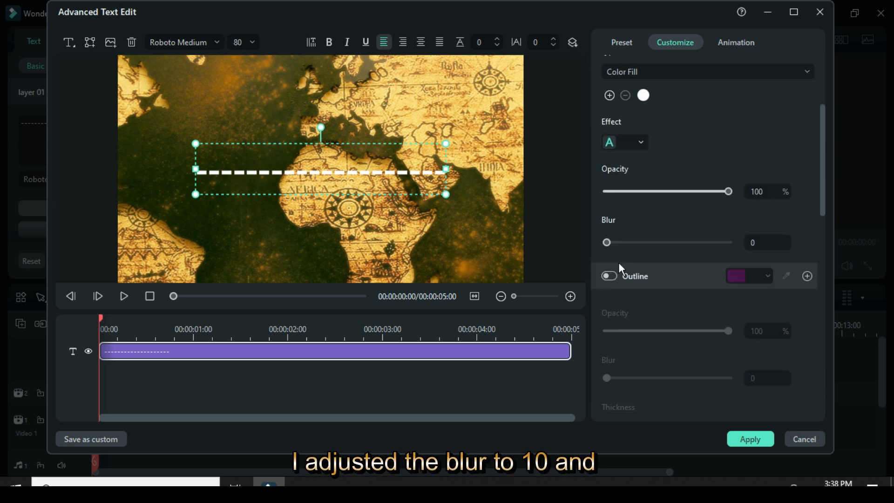
pyautogui.click(608, 276)
pyautogui.write('5')
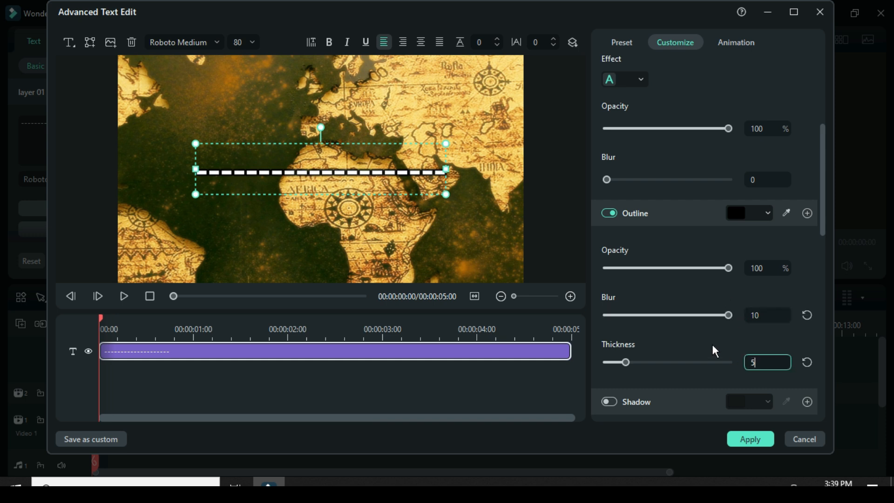
pyautogui.scroll(-3)
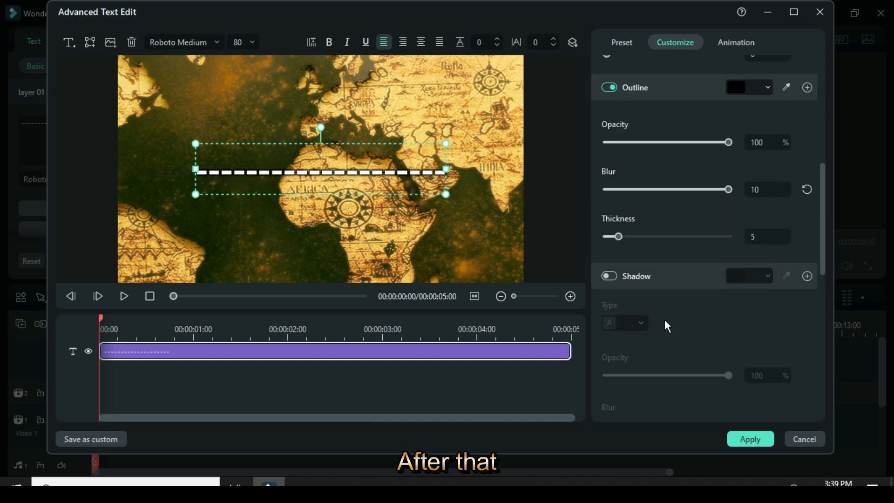
pyautogui.scroll(-3)
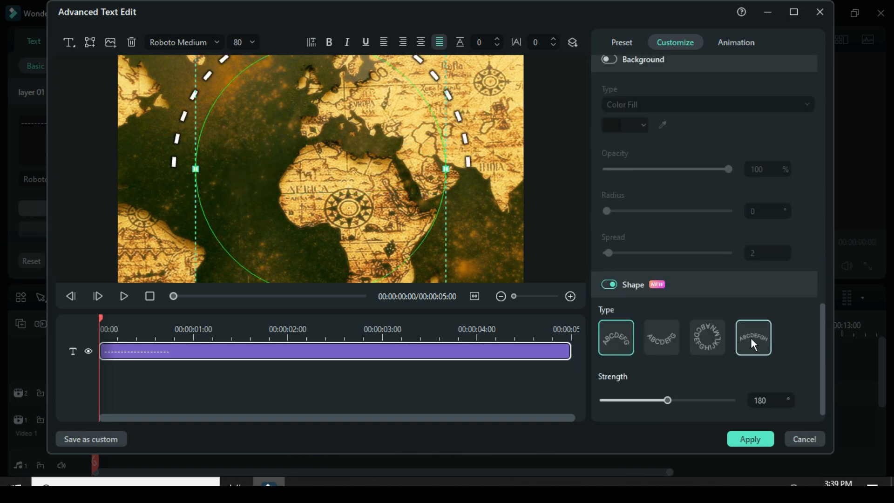
pyautogui.click(754, 337)
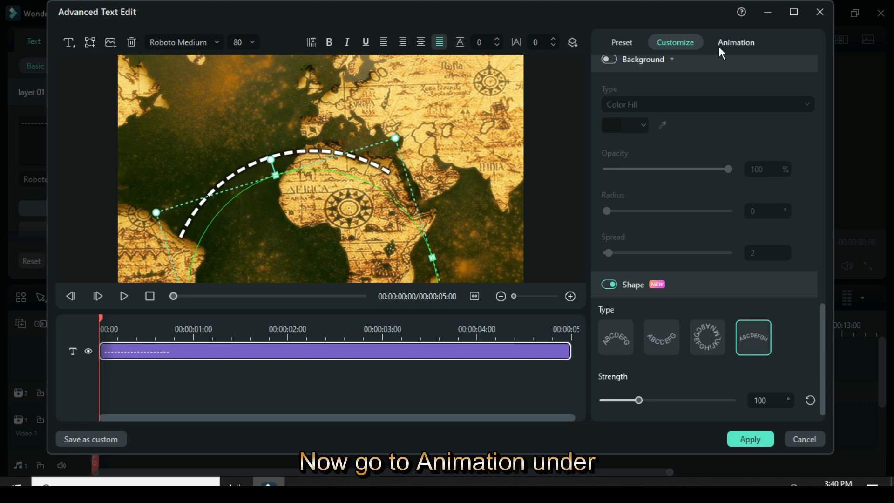
# Give the dashed arc an Erase In entrance lasting 4 seconds and apply the text edits.
pyautogui.click(736, 42)
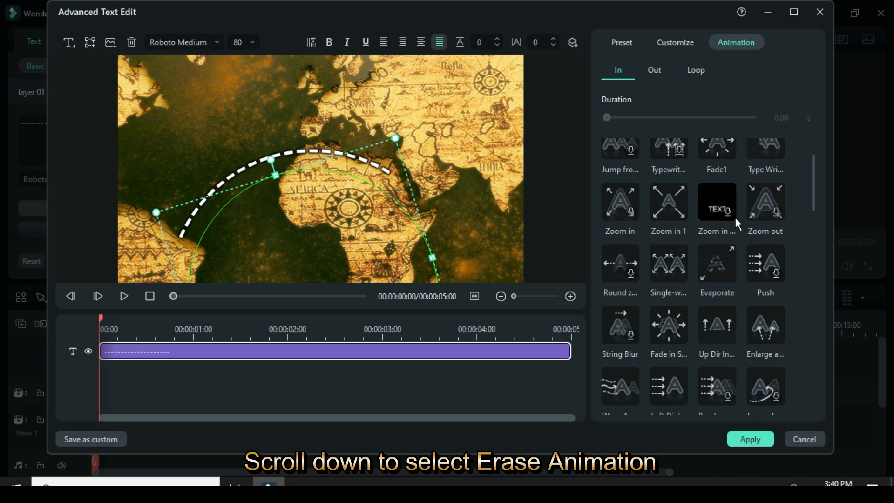
pyautogui.scroll(-3)
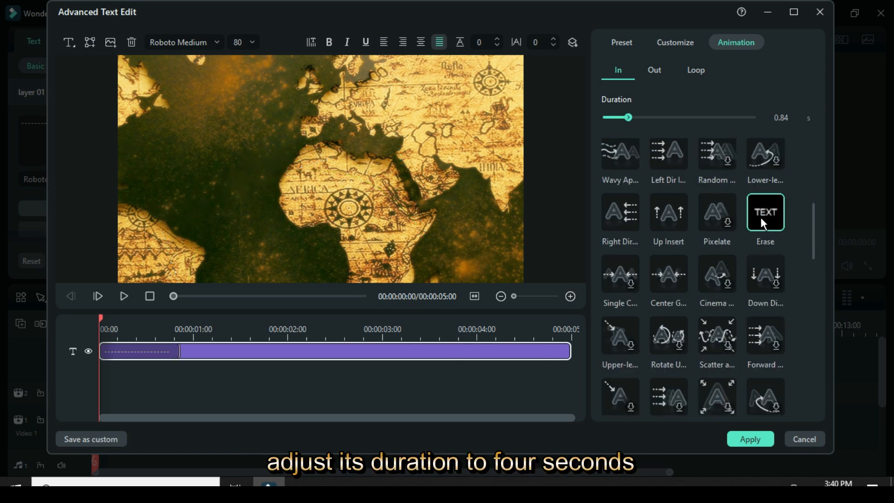
pyautogui.write('4')
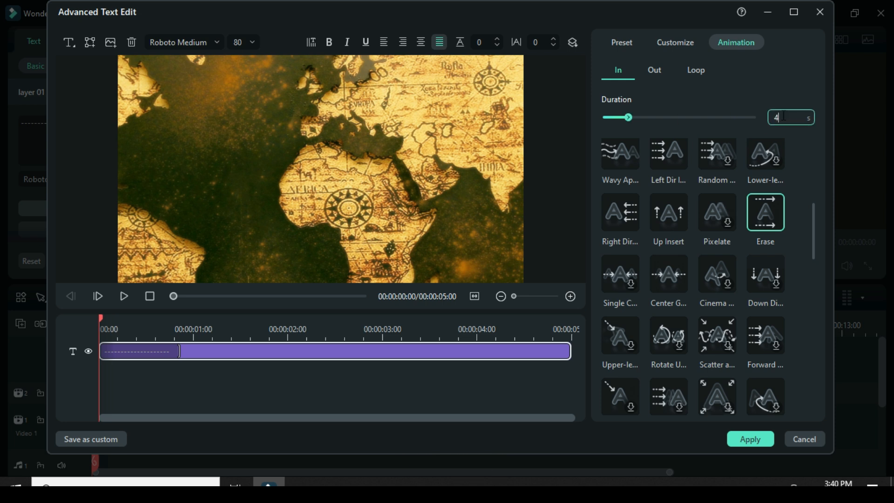
pyautogui.moveTo(627, 118); pyautogui.dragTo(721, 117)
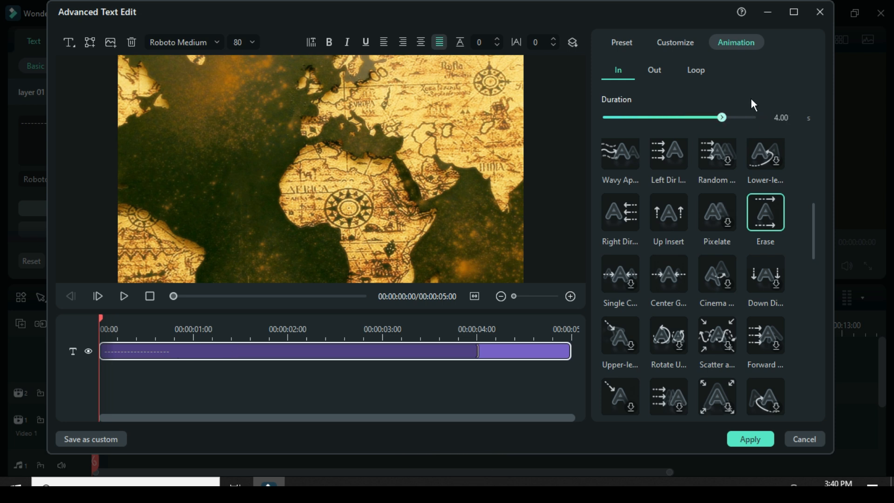
pyautogui.click(749, 439)
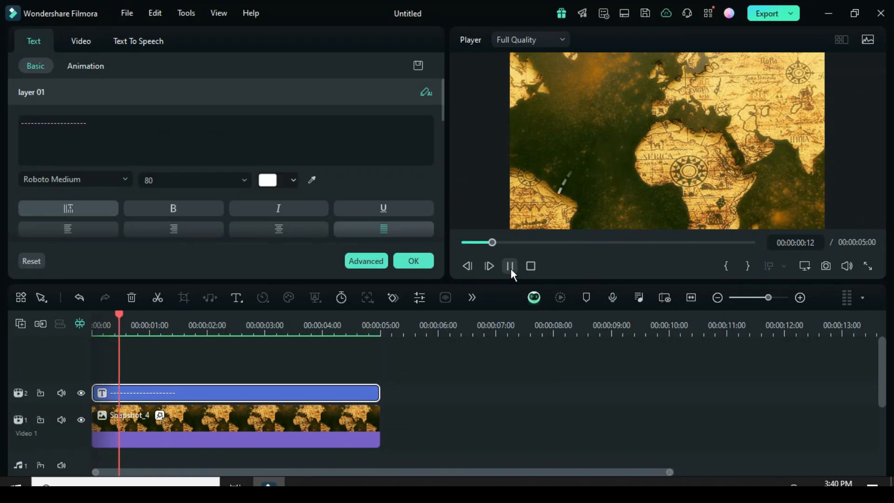
# Preview the line animation and match the title and Snapshot_4 clip lengths to end near 5:10.
pyautogui.click(509, 266)
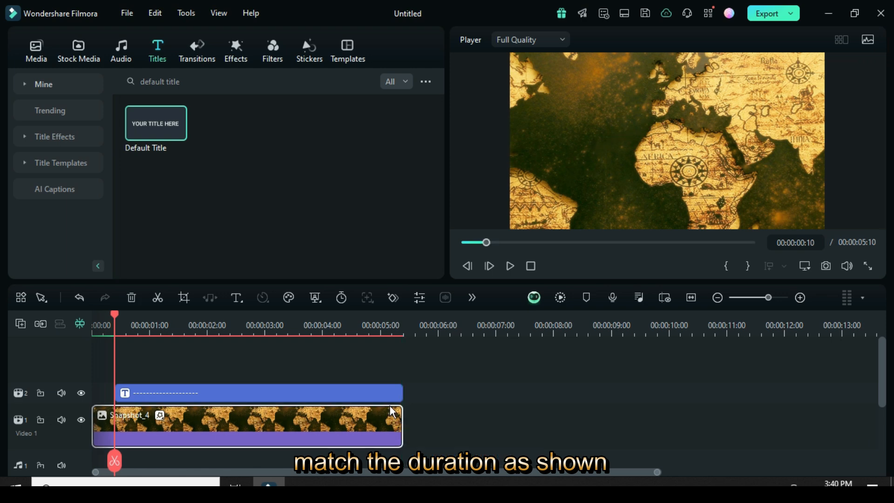
pyautogui.click(560, 298)
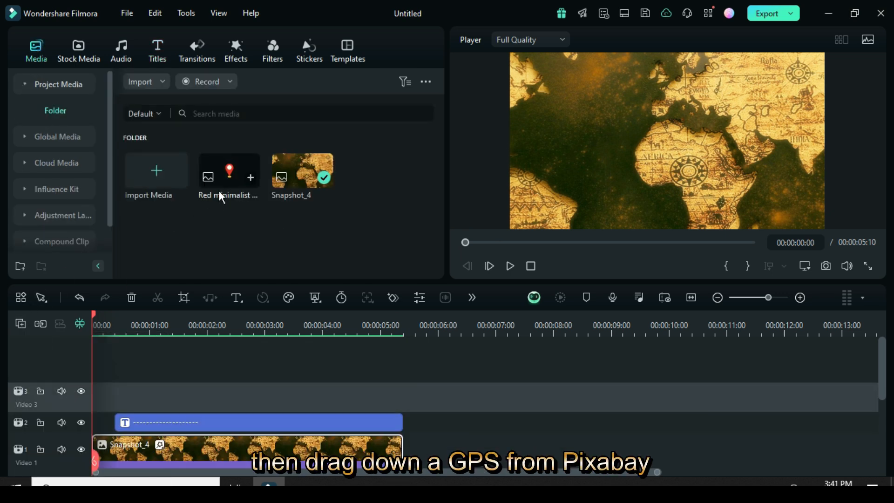
# Place the red pin image on a track above the line and extend it to the full duration.
pyautogui.moveTo(228, 171); pyautogui.dragTo(234, 385)
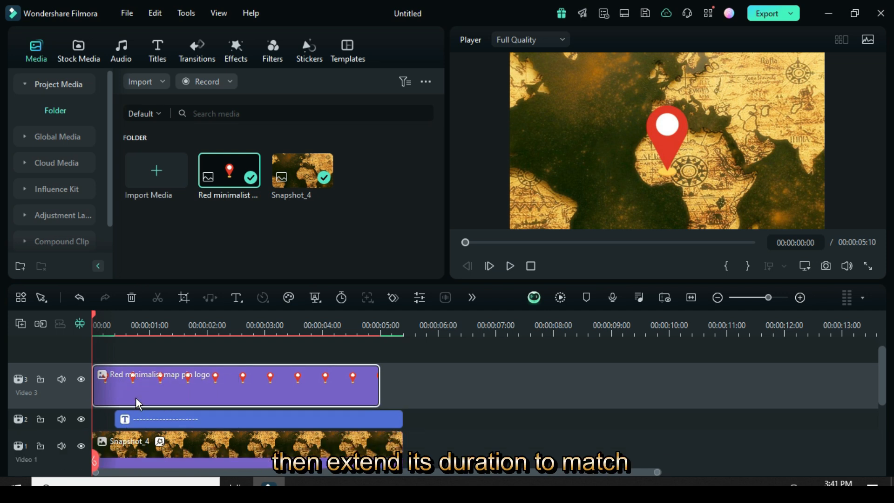
pyautogui.moveTo(382, 385); pyautogui.dragTo(403, 385)
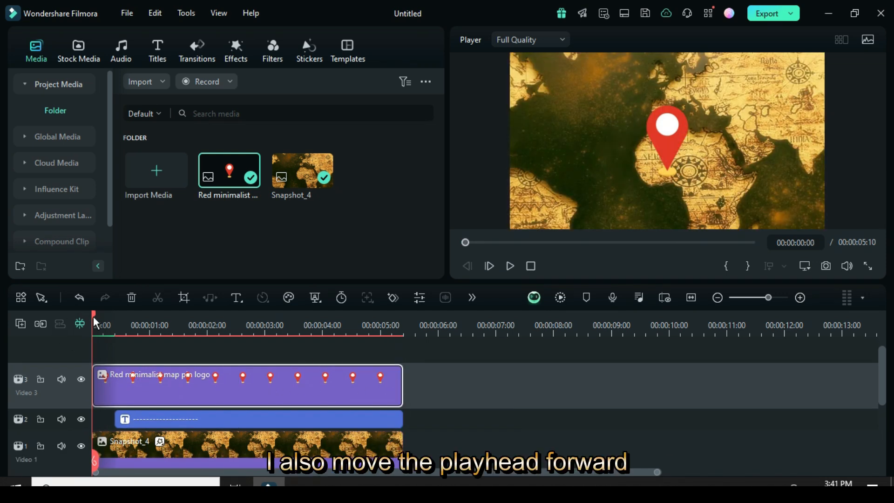
pyautogui.moveTo(95, 315); pyautogui.dragTo(167, 315)
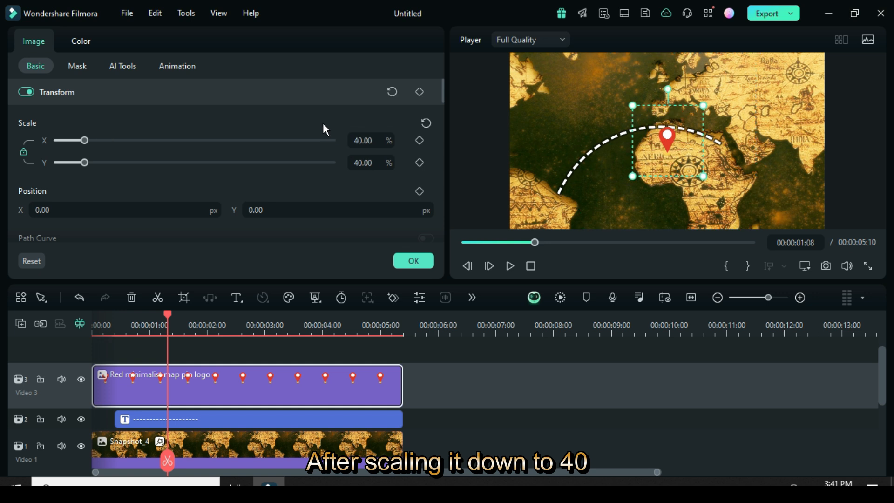
# Position the pin at the western start of the dashed arc in the player.
pyautogui.moveTo(667, 136); pyautogui.dragTo(575, 175)
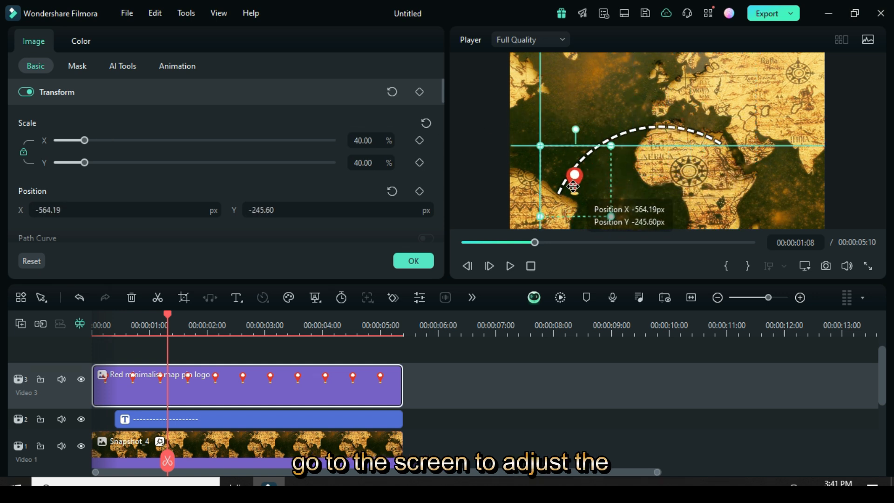
pyautogui.moveTo(575, 186); pyautogui.dragTo(557, 180)
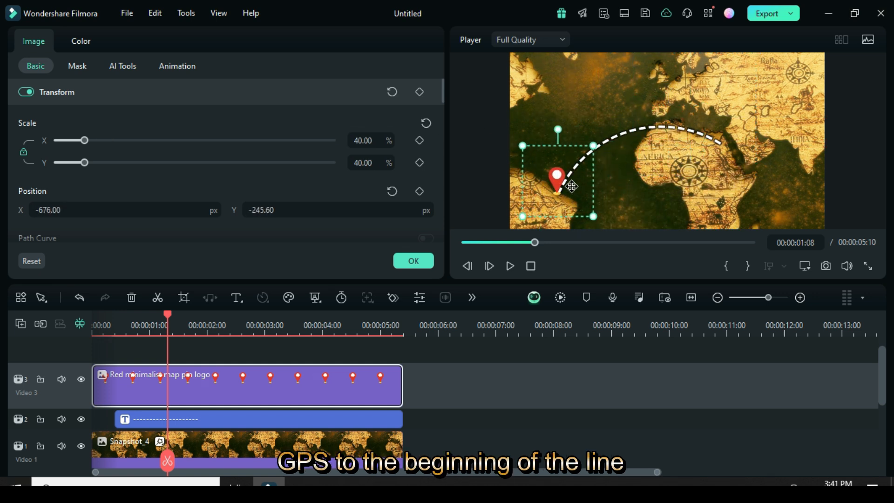
pyautogui.moveTo(572, 186); pyautogui.dragTo(575, 203)
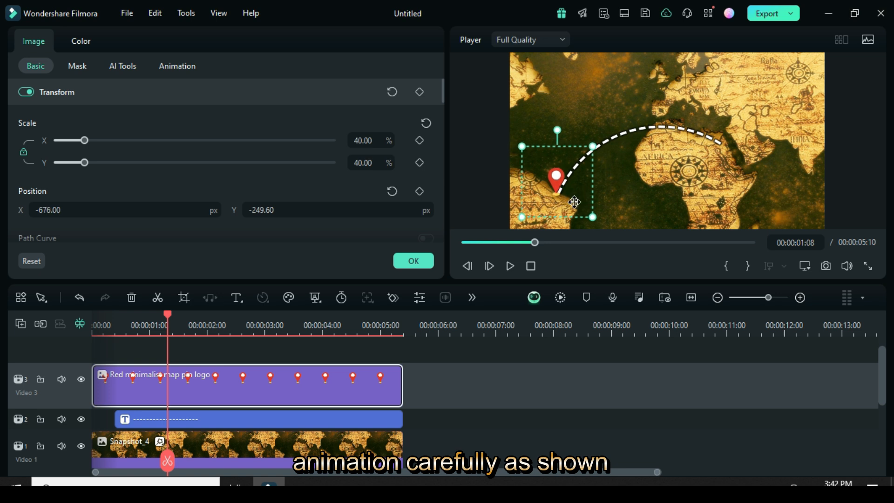
pyautogui.moveTo(177, 66)
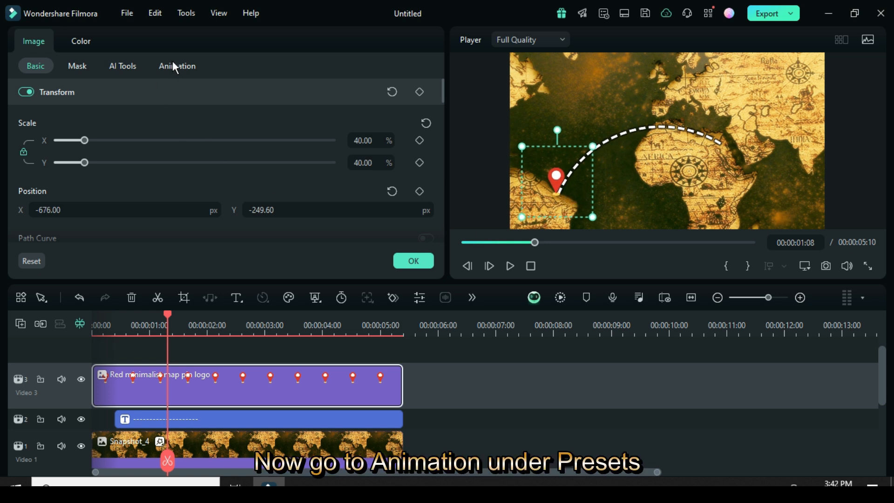
# Give the pin a Zoom In entrance shortened to the clip start, confirm and preview the arc drawing from it.
pyautogui.click(177, 65)
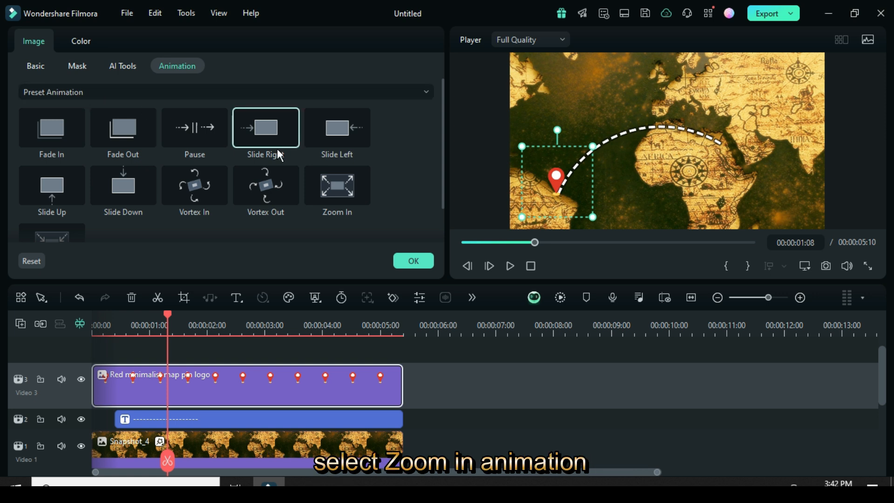
pyautogui.click(337, 184)
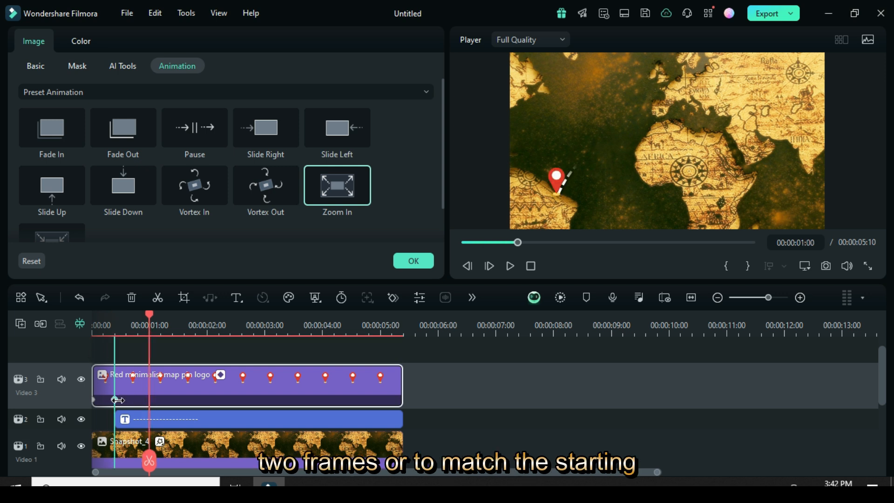
pyautogui.click(413, 260)
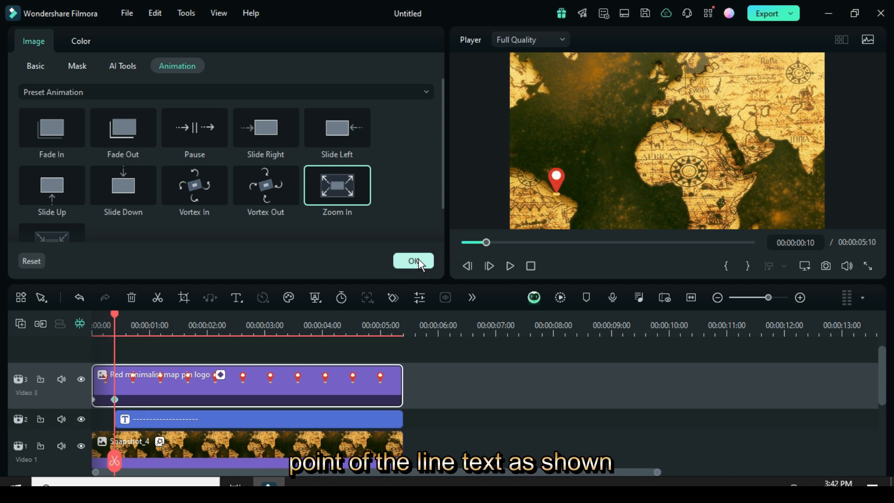
pyautogui.click(413, 261)
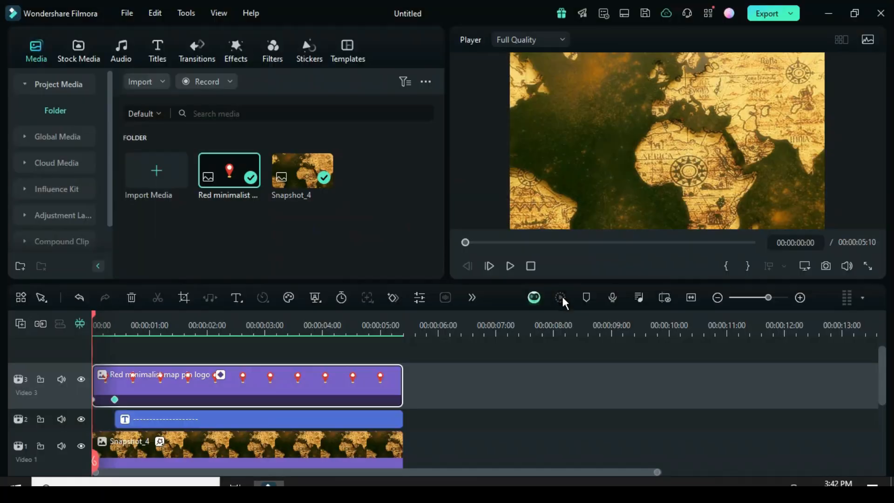
pyautogui.click(510, 266)
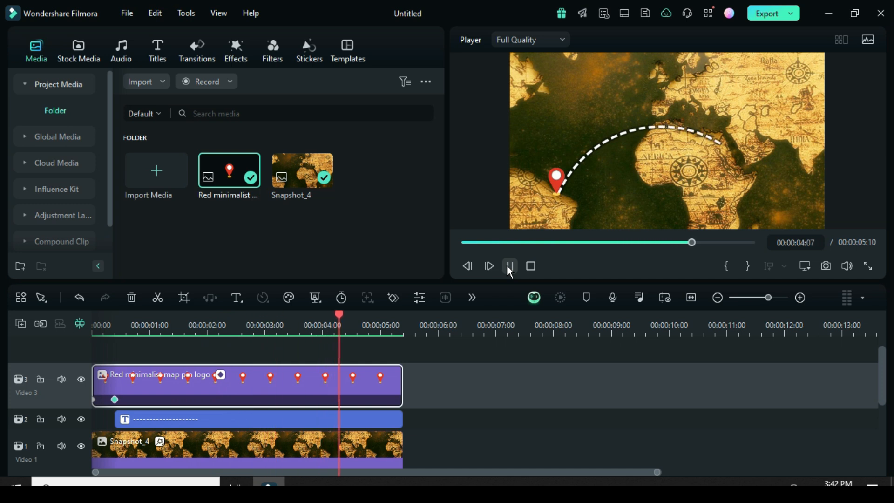
pyautogui.click(508, 265)
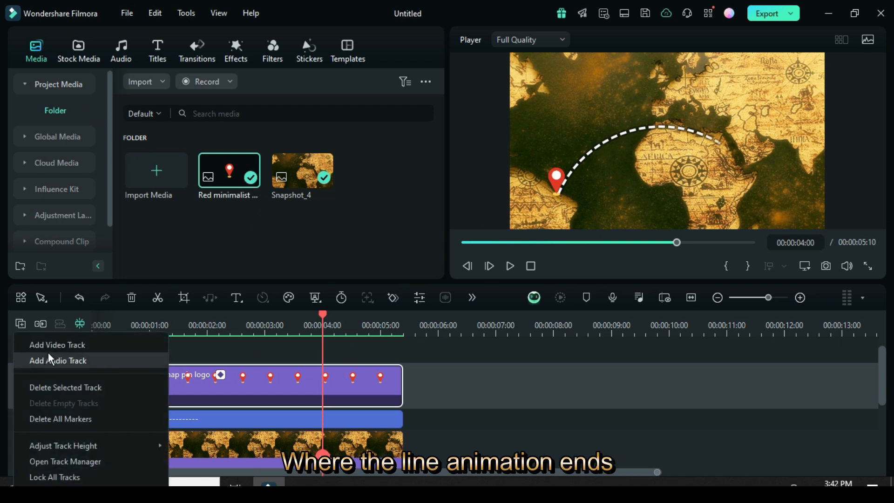
# Add a second pin on a new track, scale it to 40 percent and place it at the Egypt end of the line.
pyautogui.click(57, 344)
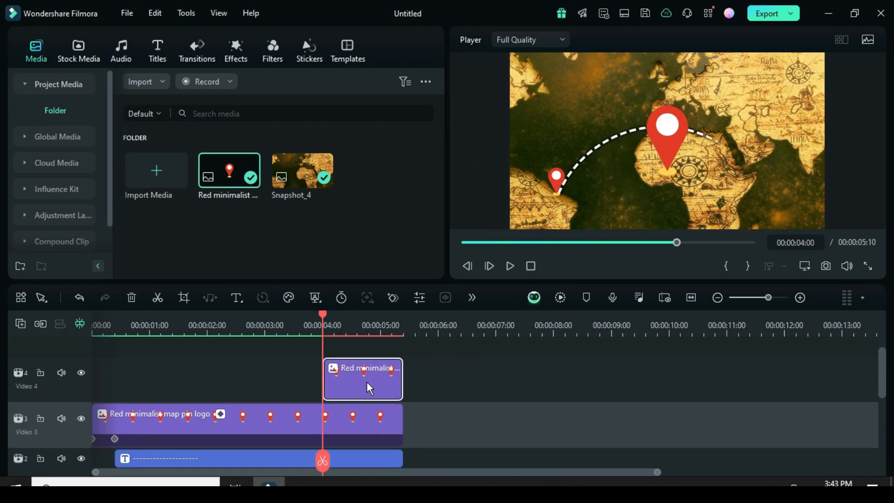
pyautogui.doubleClick(362, 379)
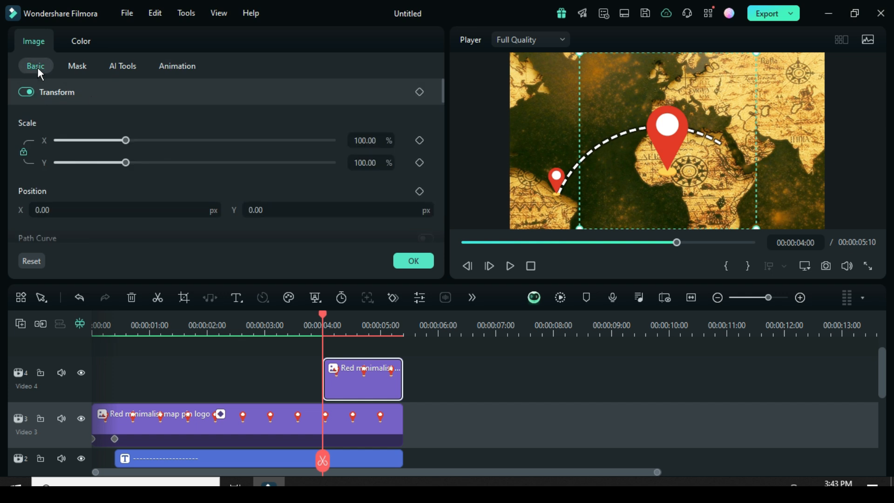
pyautogui.moveTo(126, 140); pyautogui.dragTo(85, 141)
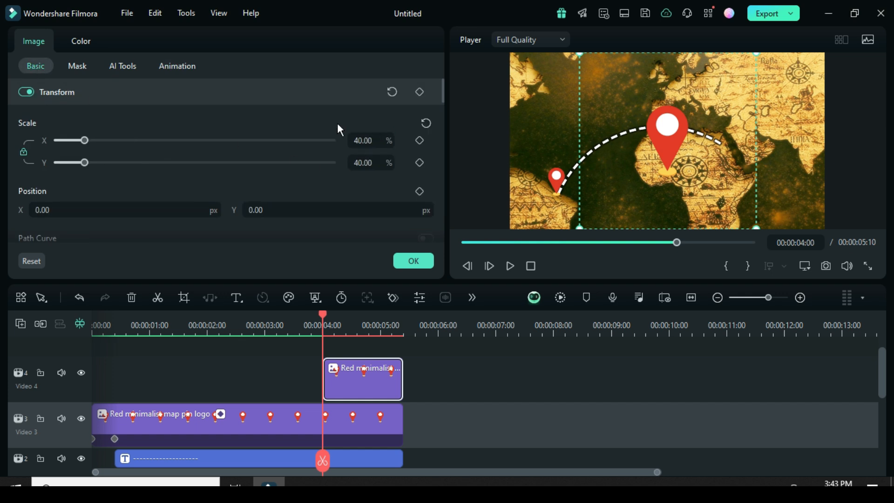
pyautogui.moveTo(667, 124); pyautogui.dragTo(717, 137)
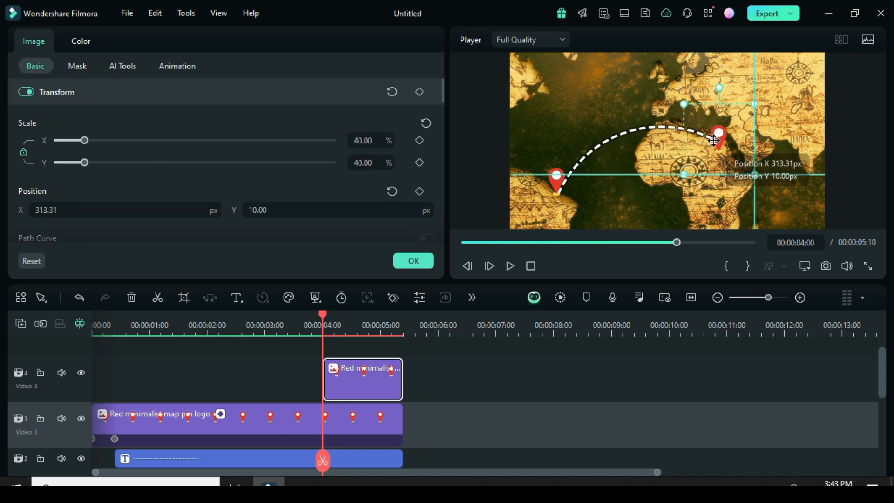
pyautogui.moveTo(717, 140); pyautogui.dragTo(731, 147)
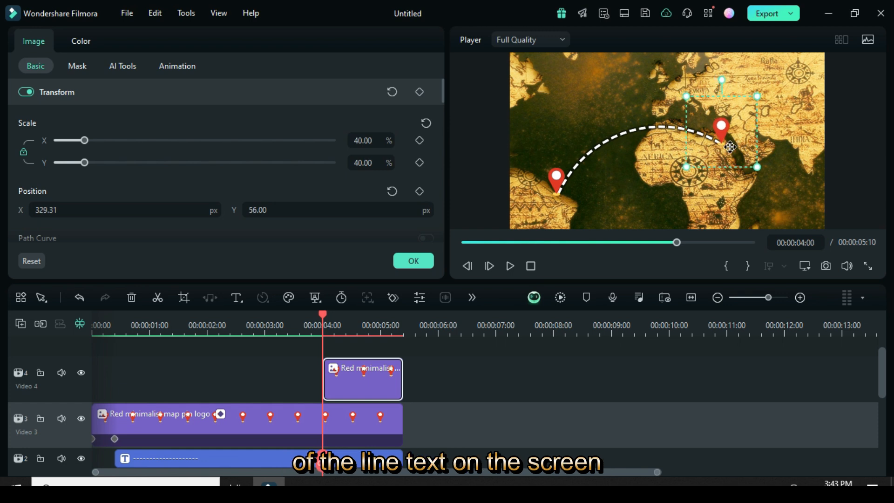
# Give the second pin a Zoom In entrance animation and confirm.
pyautogui.click(177, 65)
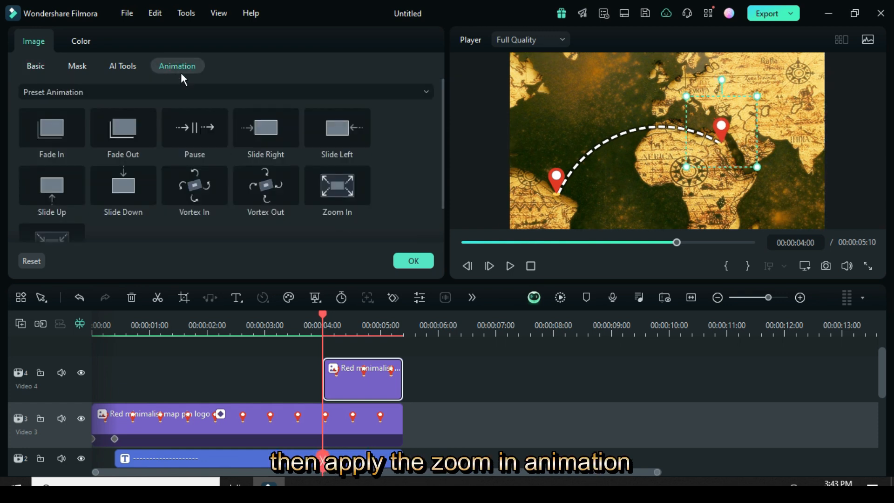
pyautogui.click(337, 184)
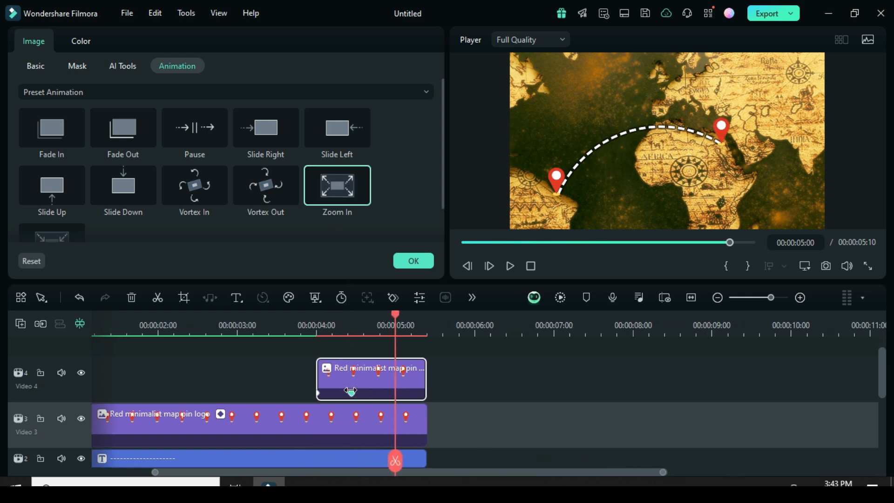
pyautogui.click(35, 51)
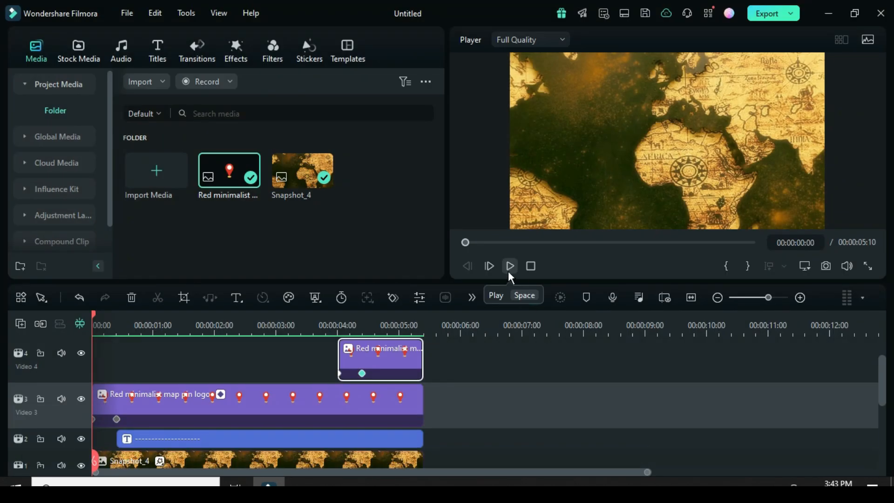
# Preview the result, then add a Default Title on a new top track trimmed to 5:02 and open it for editing.
pyautogui.click(510, 265)
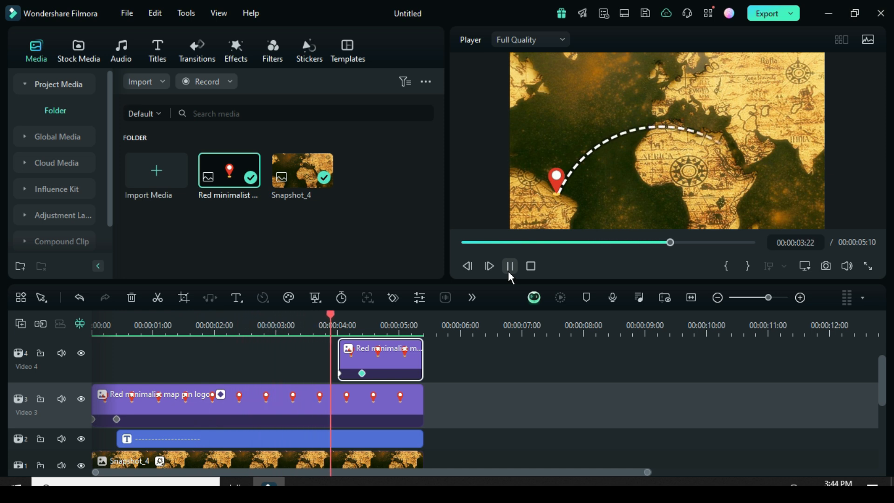
pyautogui.click(488, 265)
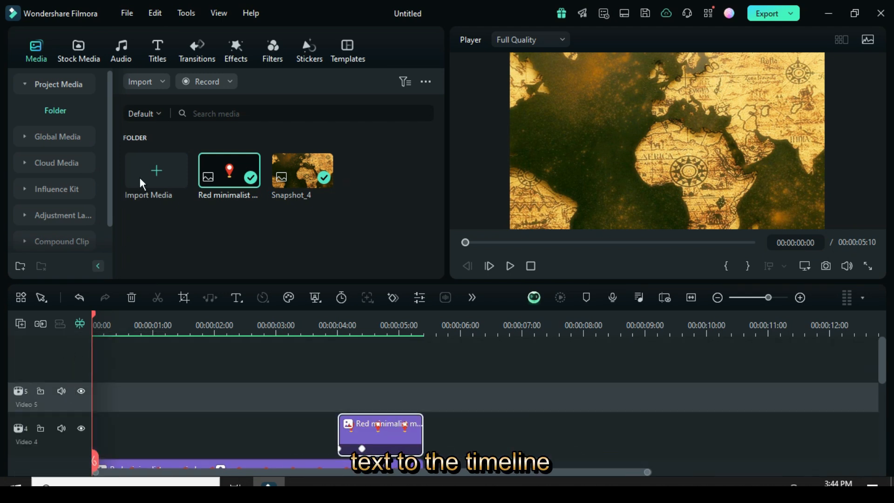
pyautogui.click(157, 51)
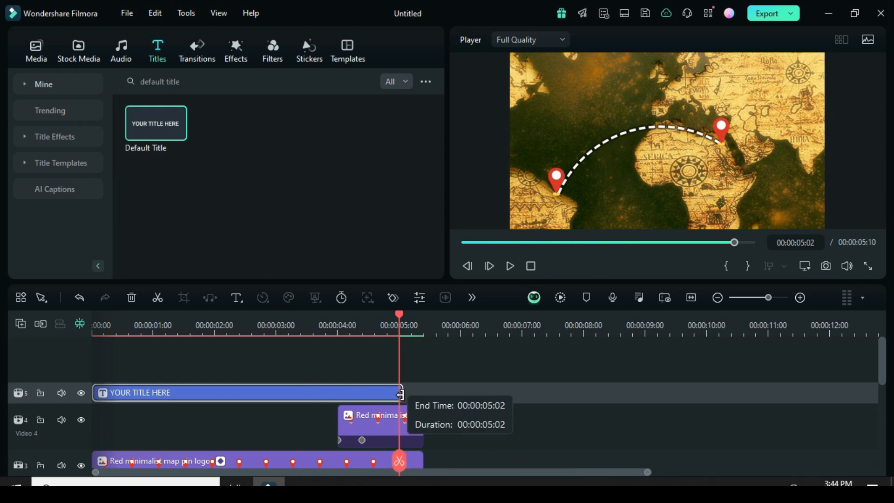
pyautogui.doubleClick(245, 392)
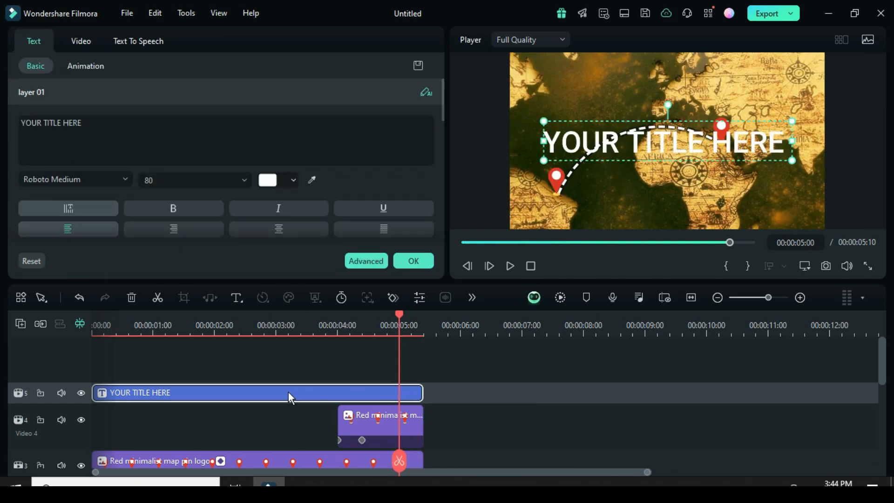
# Make the title read 'France' at size 34 in Script MT Bold and move it under the left pin.
pyautogui.click(365, 261)
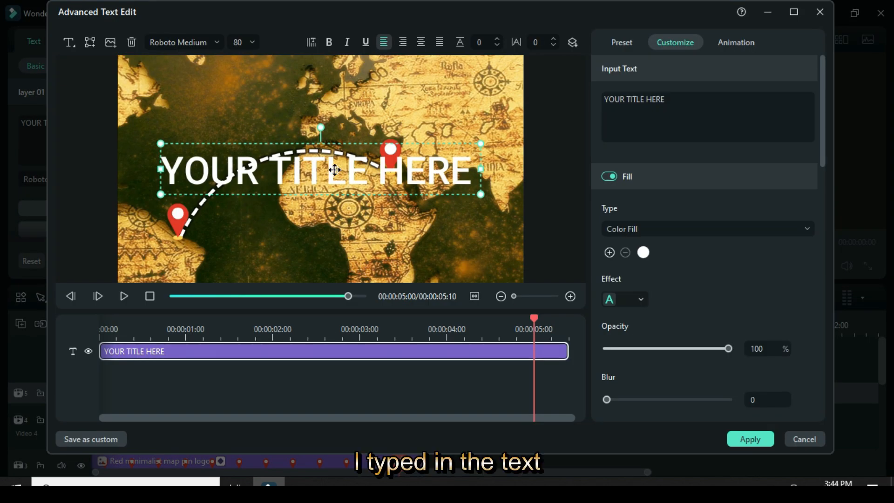
pyautogui.write('F')
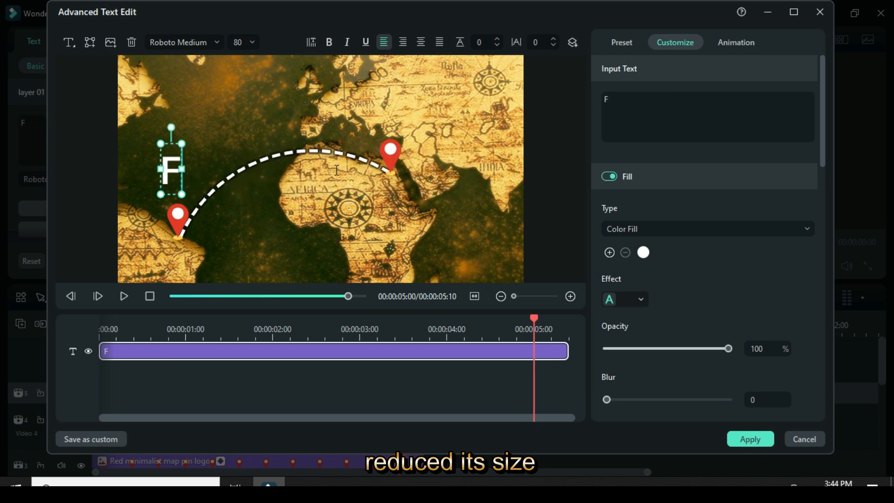
pyautogui.write('rance')
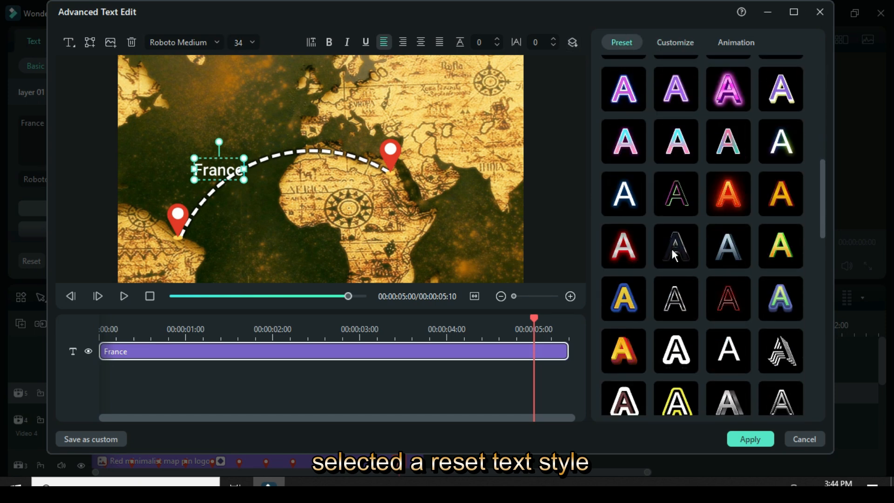
pyautogui.scroll(-3)
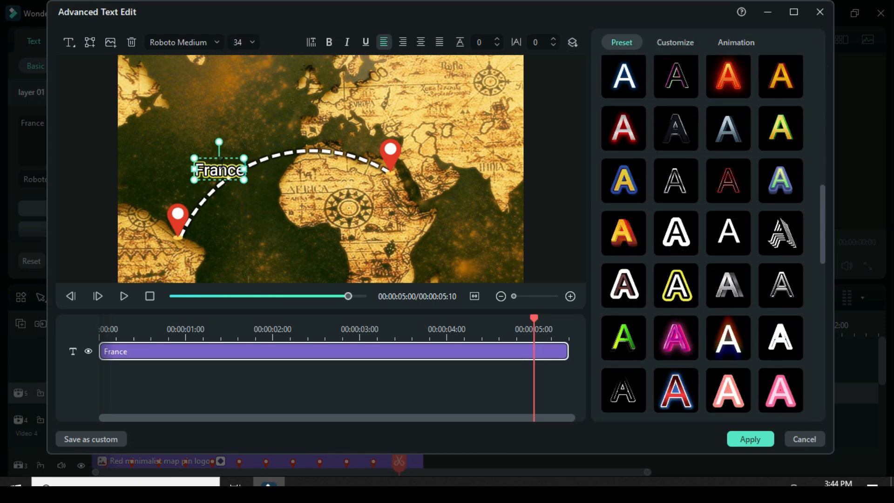
pyautogui.click(184, 42)
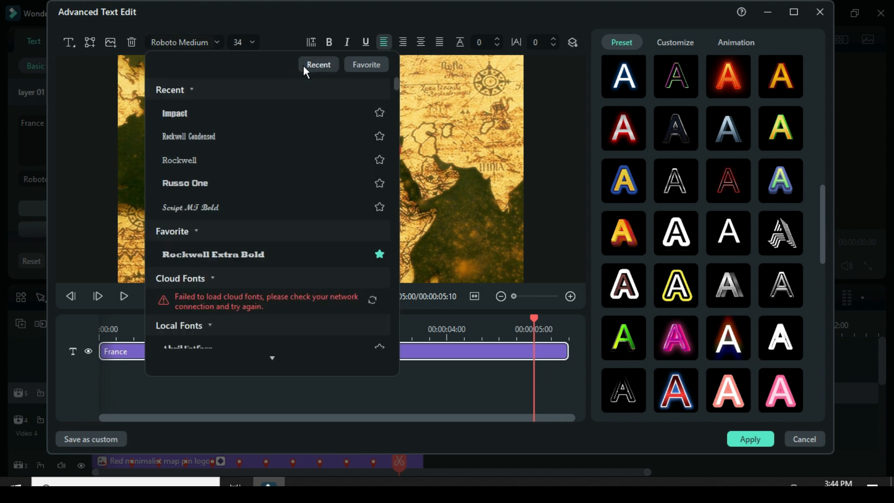
pyautogui.click(190, 207)
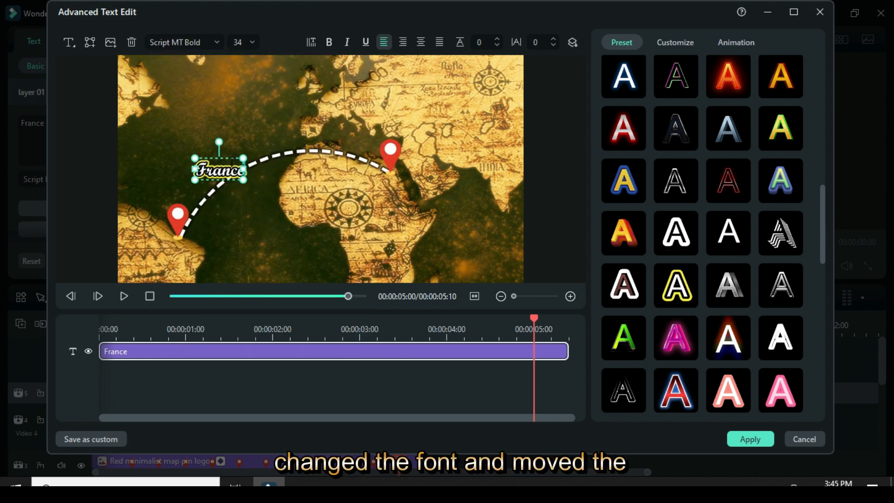
pyautogui.moveTo(218, 168); pyautogui.dragTo(153, 246)
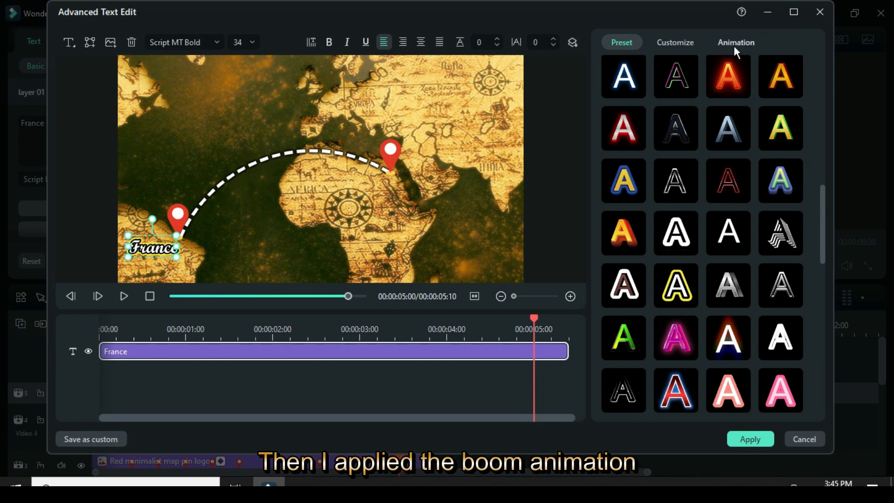
# Give the France label the Boom entrance animation.
pyautogui.click(736, 42)
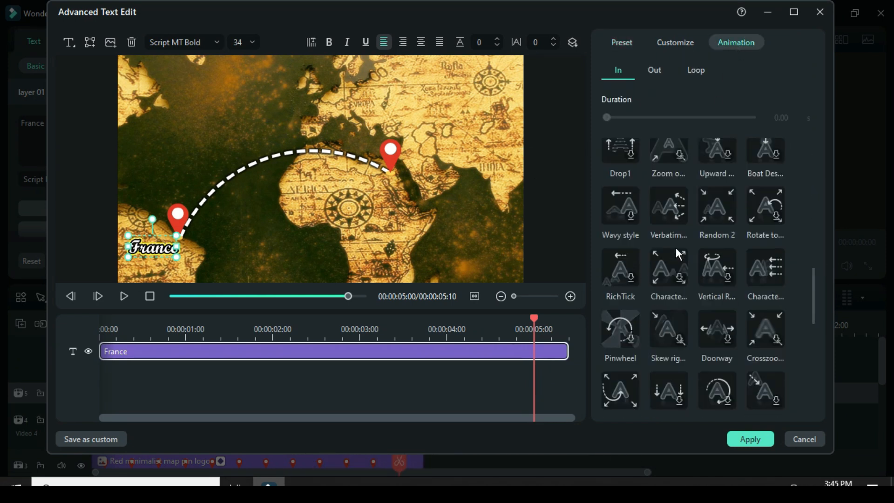
pyautogui.scroll(-3)
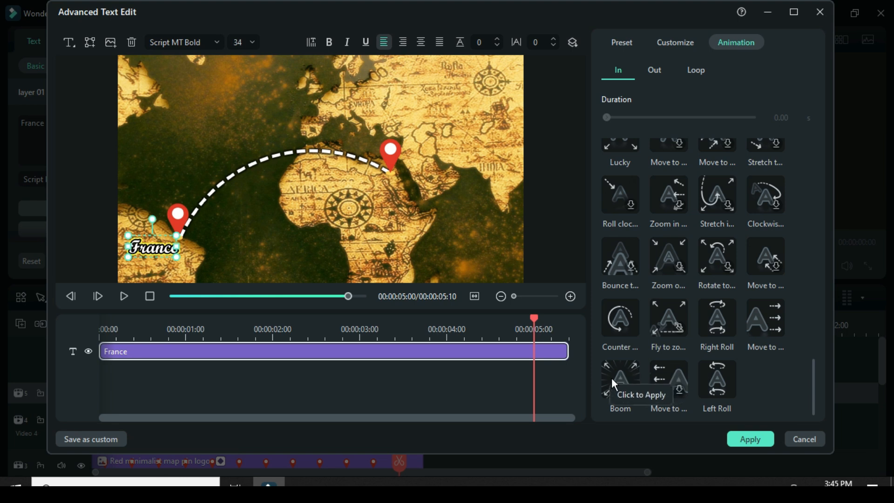
pyautogui.click(620, 377)
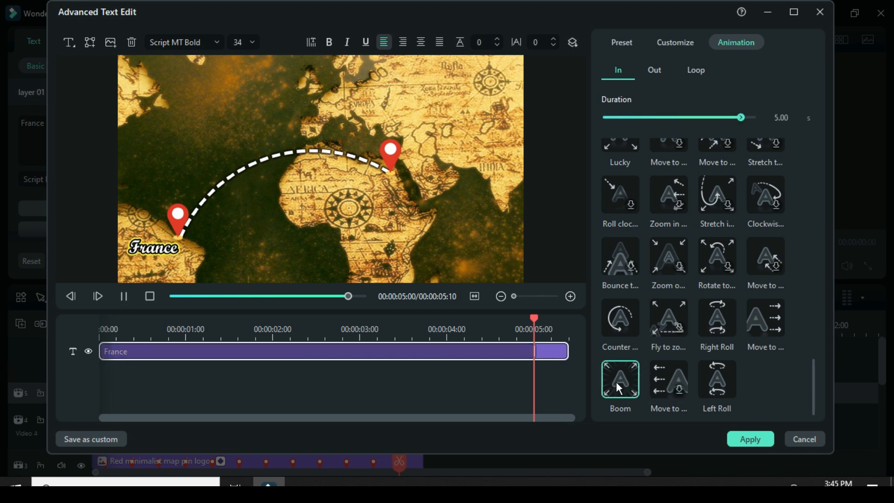
pyautogui.click(675, 42)
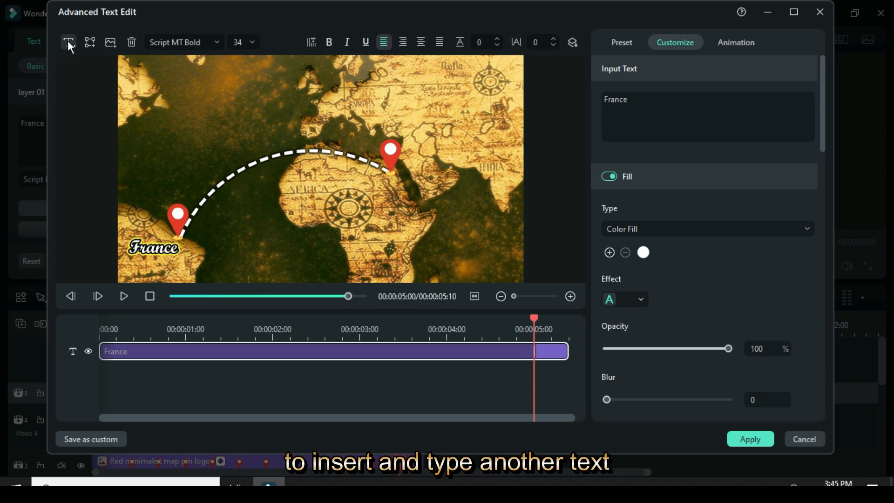
# Add a second text layer reading 'Egypt' and place it beside the right pin.
pyautogui.click(68, 42)
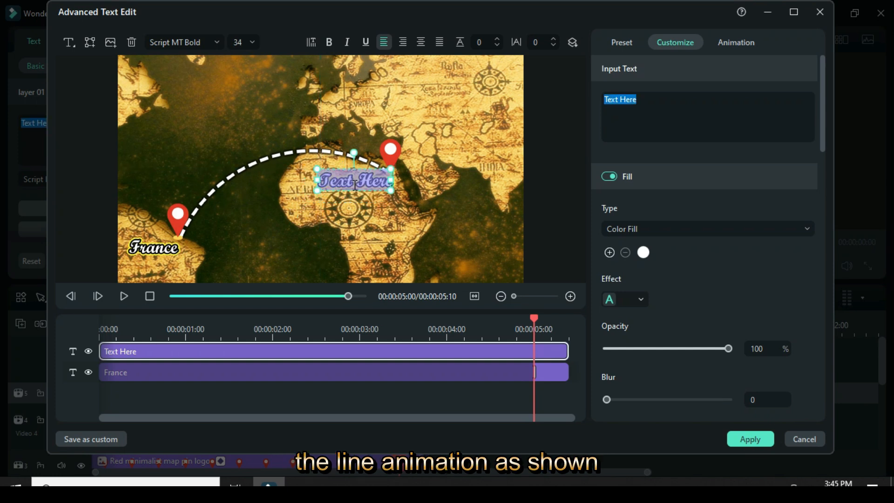
pyautogui.write('Egypt')
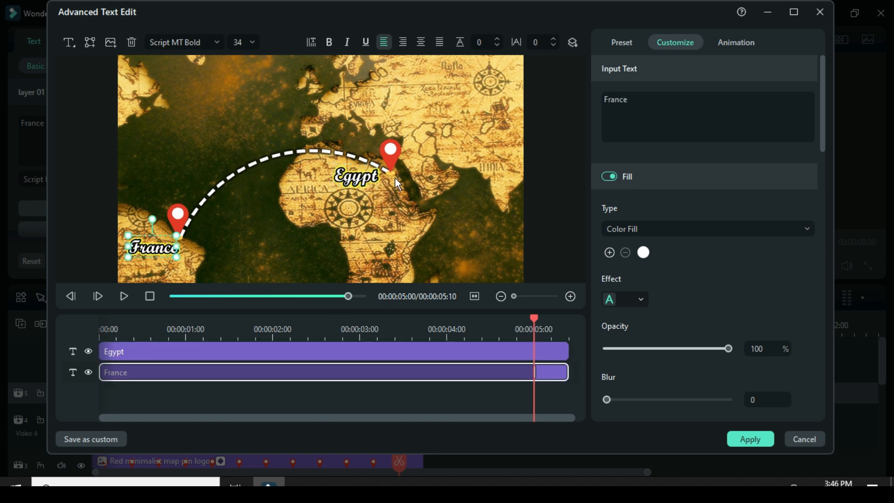
pyautogui.click(137, 351)
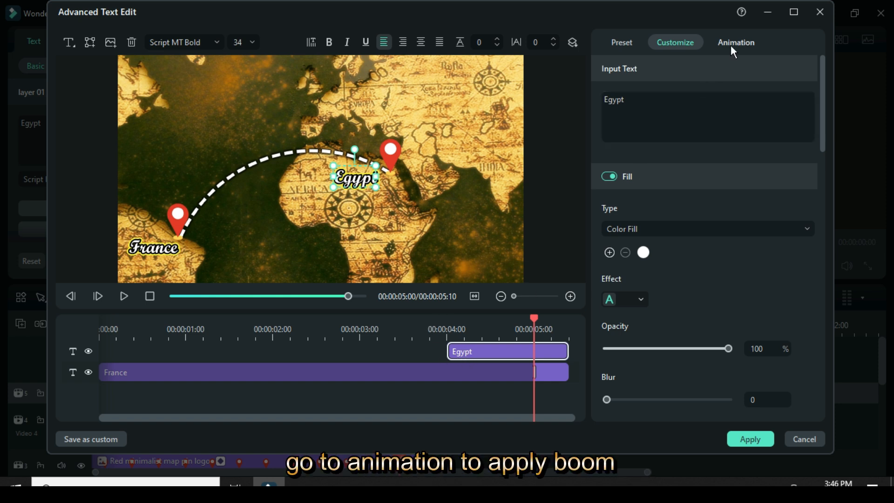
# Give the Egypt label a Boom entrance starting near 4 seconds and preview it.
pyautogui.click(736, 42)
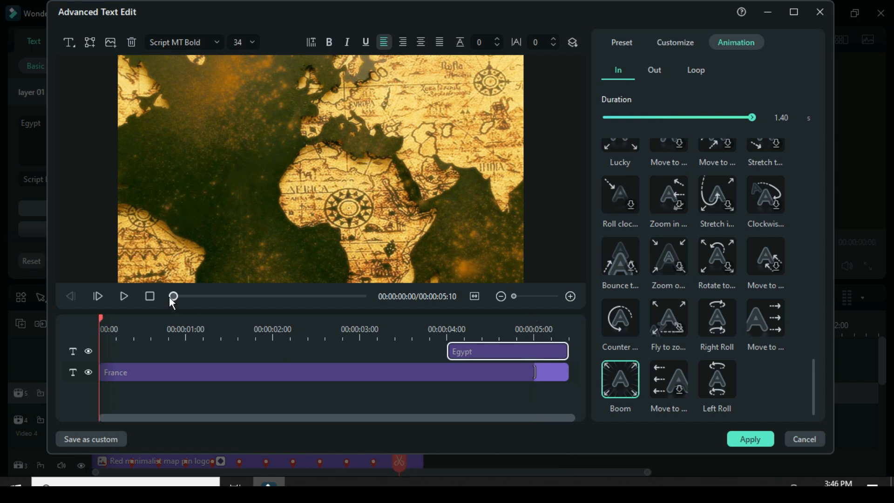
pyautogui.click(123, 296)
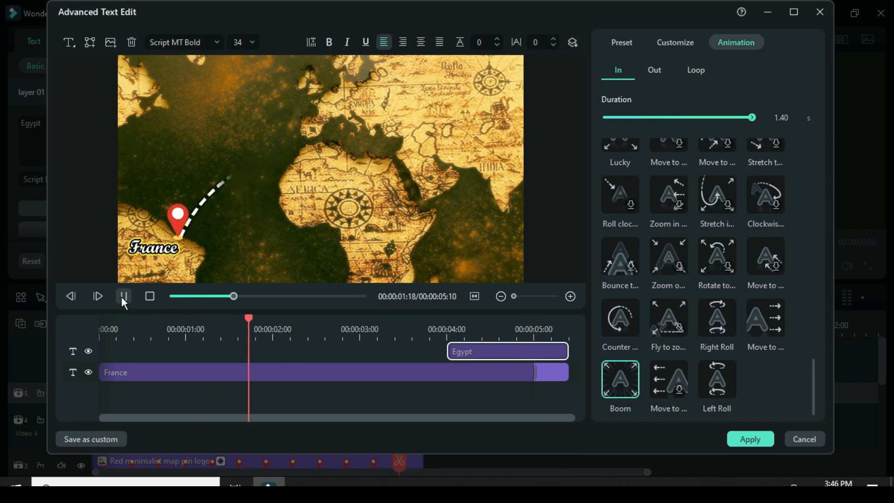
pyautogui.click(123, 297)
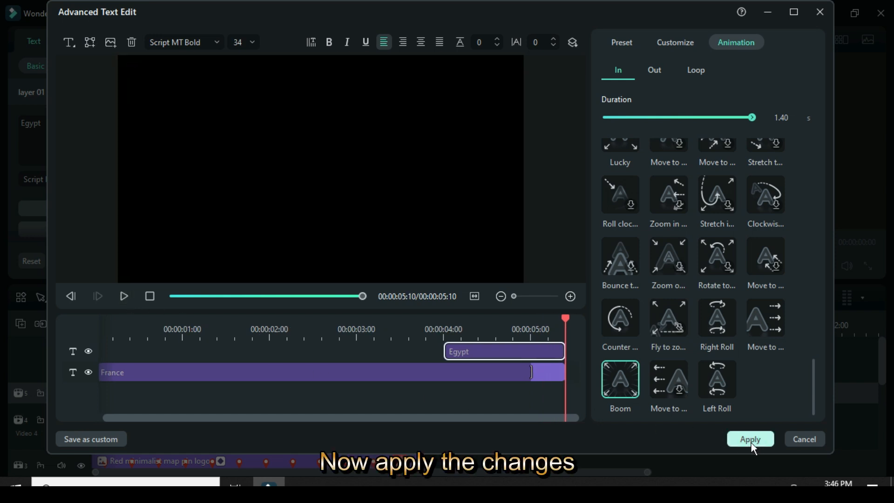
# Apply the France and Egypt text edits and start rendering a preview of the five-second composition.
pyautogui.click(750, 439)
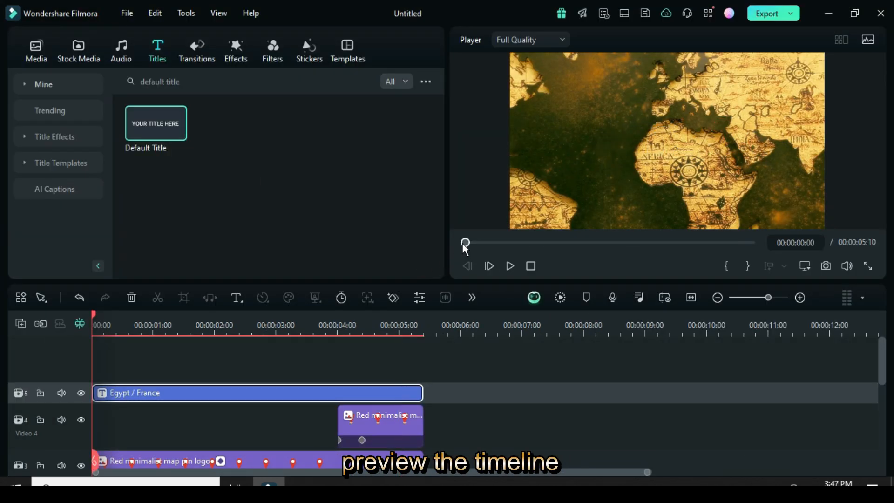
pyautogui.click(35, 51)
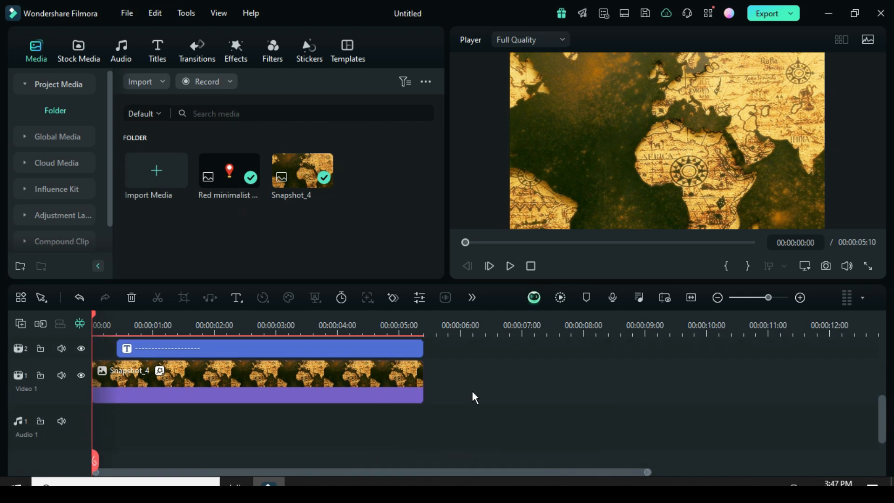
pyautogui.click(560, 297)
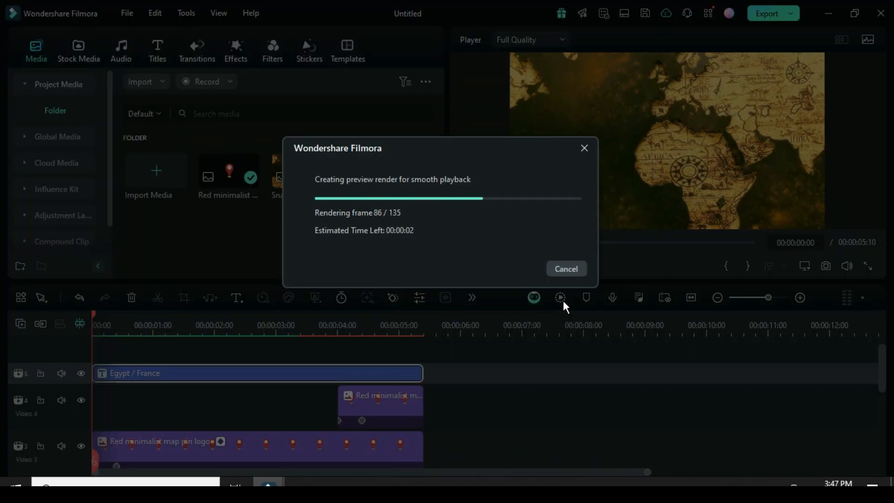